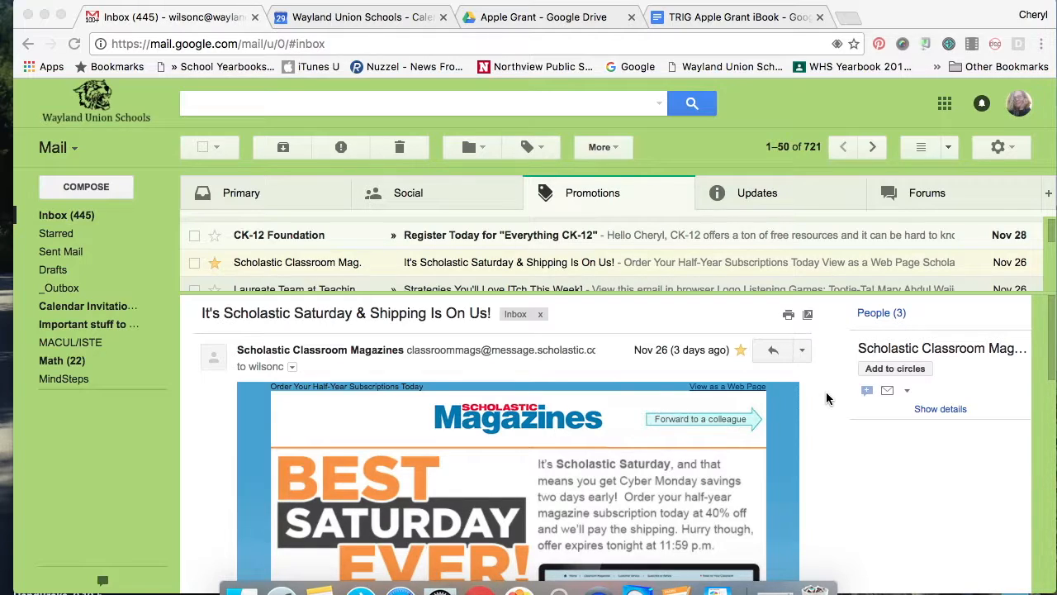
{"action": "mouse_move", "coordinate": [603, 275]}
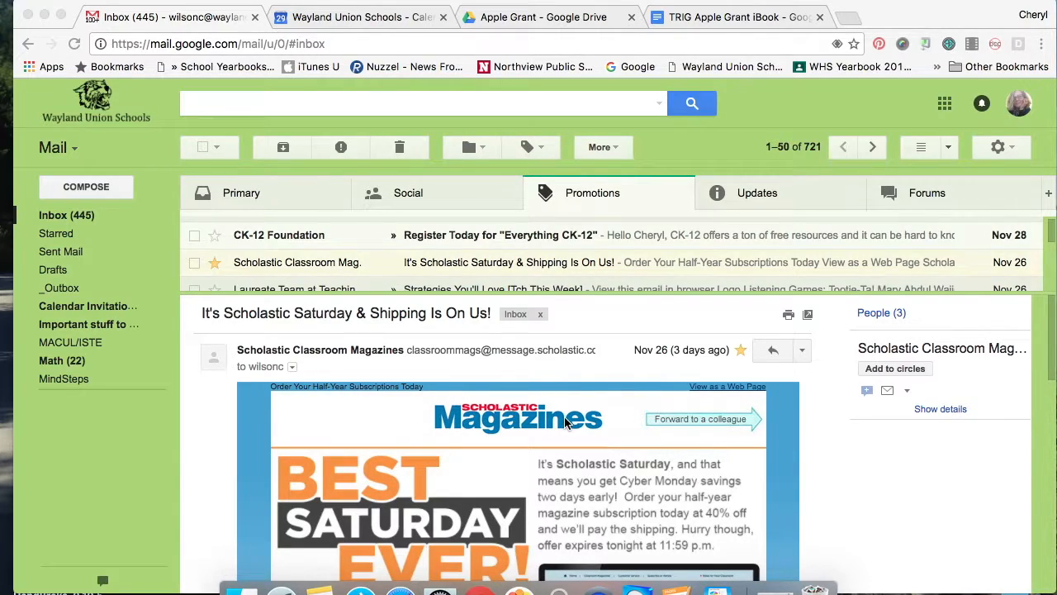
{"action": "mouse_move", "coordinate": [809, 325]}
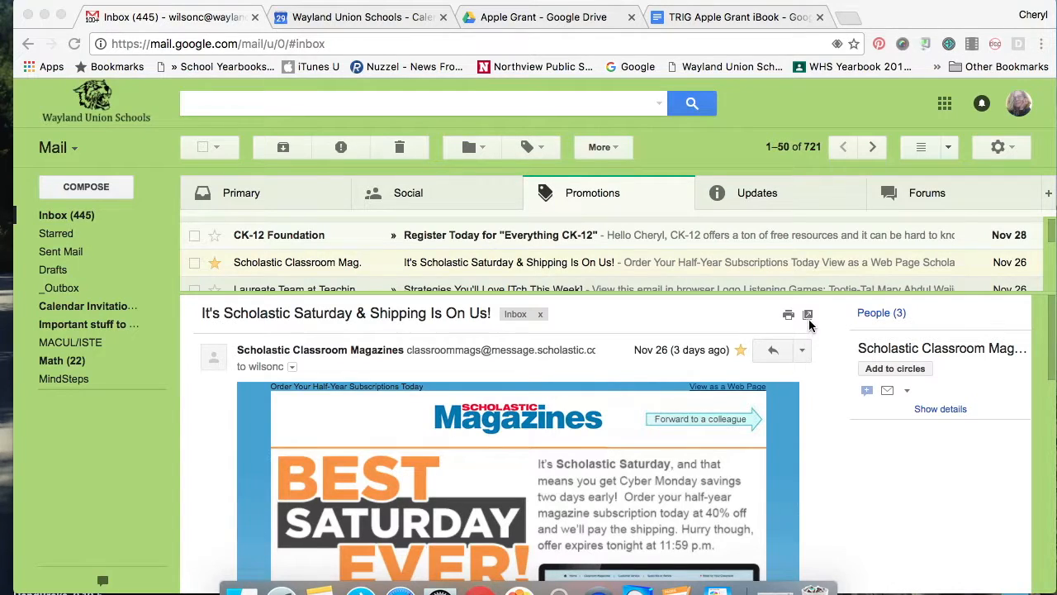
Step: Open the Scholastic email in a separate window and scroll to its unsubscribe footer
{"action": "left_click", "coordinate": [788, 315]}
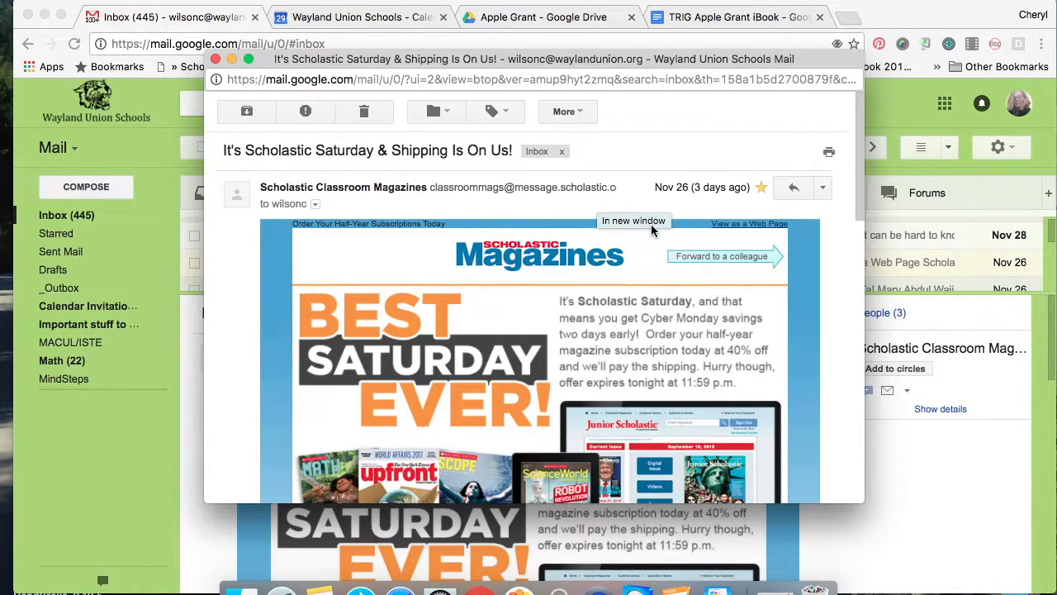
{"action": "scroll", "scroll_direction": "down", "scroll_amount": 3}
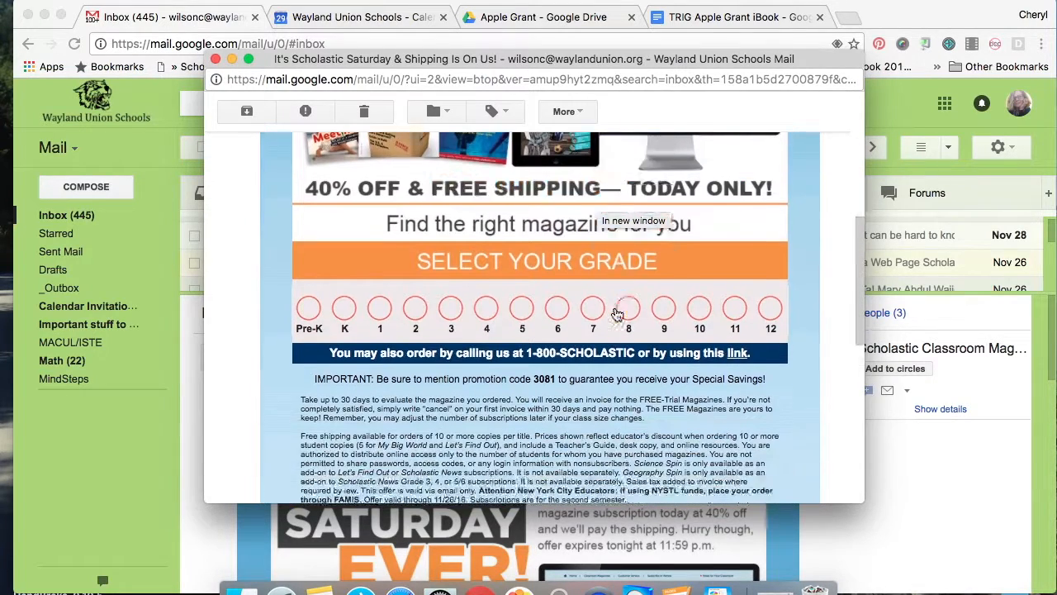
{"action": "scroll", "scroll_direction": "down", "scroll_amount": 3}
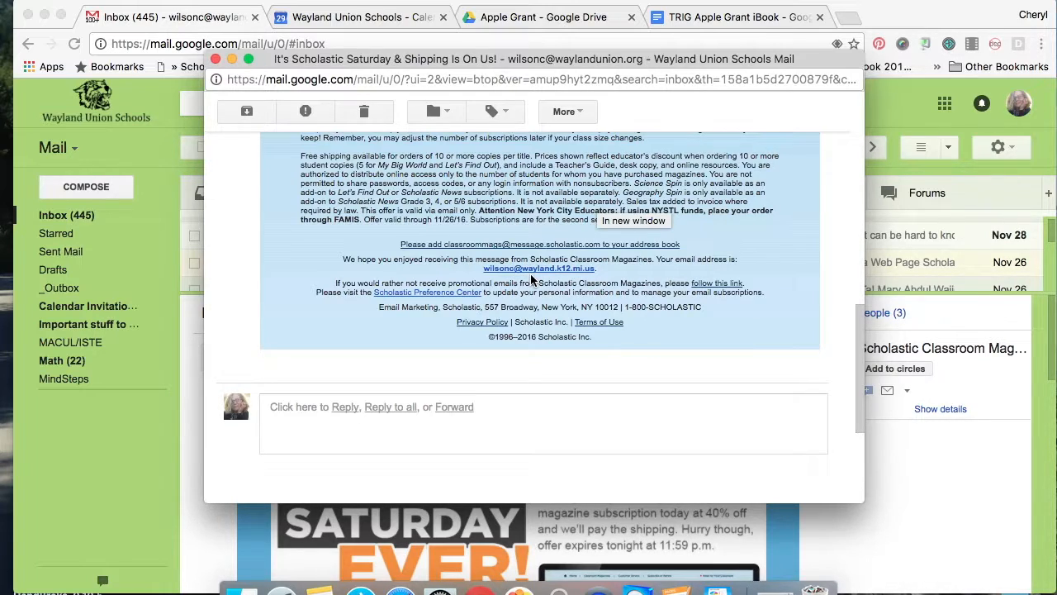
{"action": "mouse_move", "coordinate": [467, 279]}
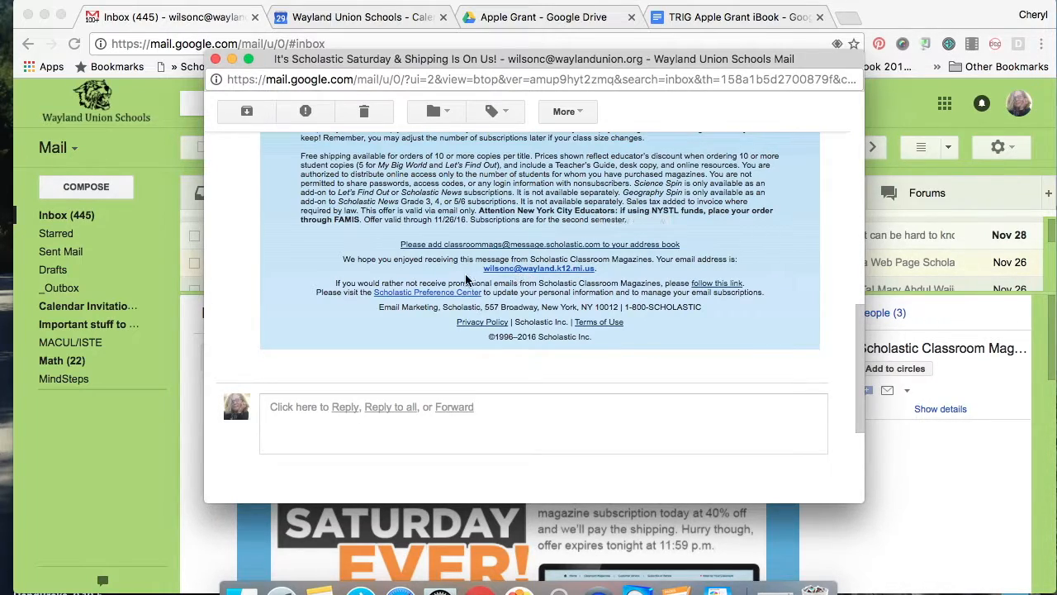
{"action": "mouse_move", "coordinate": [609, 291]}
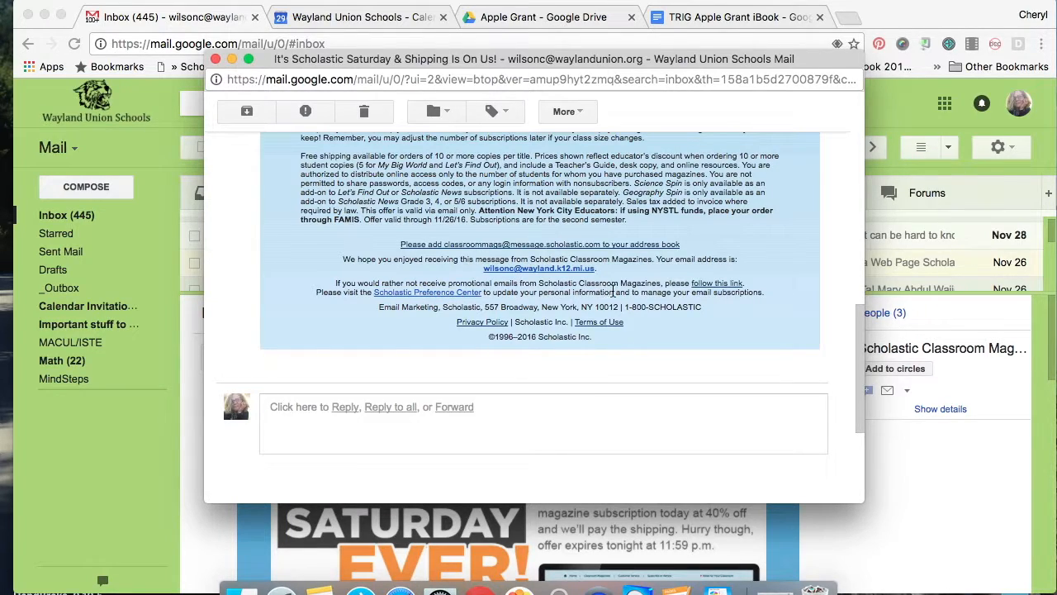
{"action": "mouse_move", "coordinate": [717, 283]}
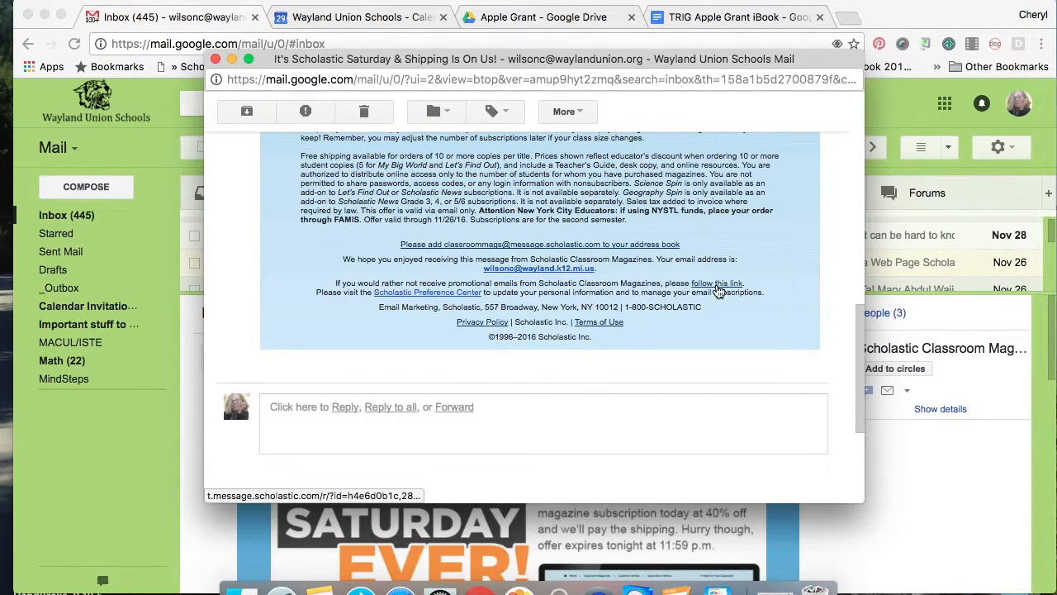
Step: Follow the footer link and submit the Scholastic Classroom Magazines opt-out request
{"action": "left_click", "coordinate": [717, 283]}
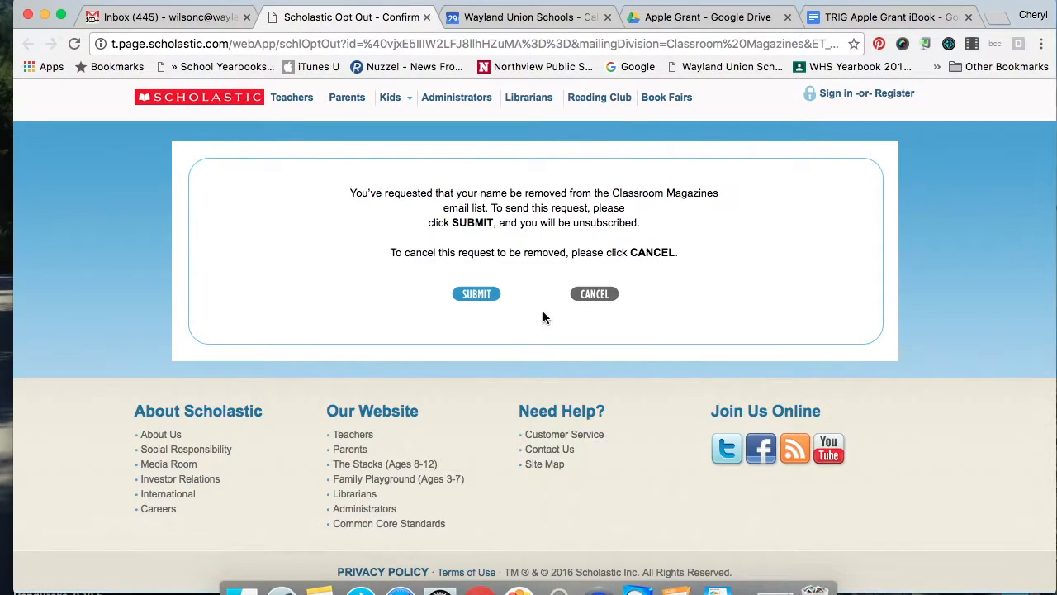
{"action": "mouse_move", "coordinate": [508, 280]}
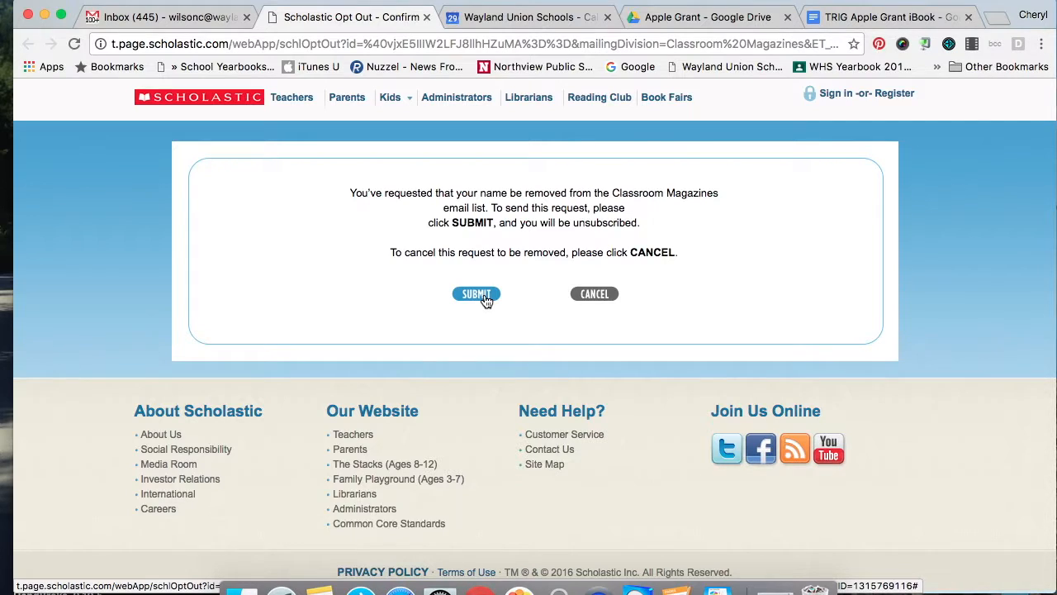
{"action": "left_click", "coordinate": [476, 293]}
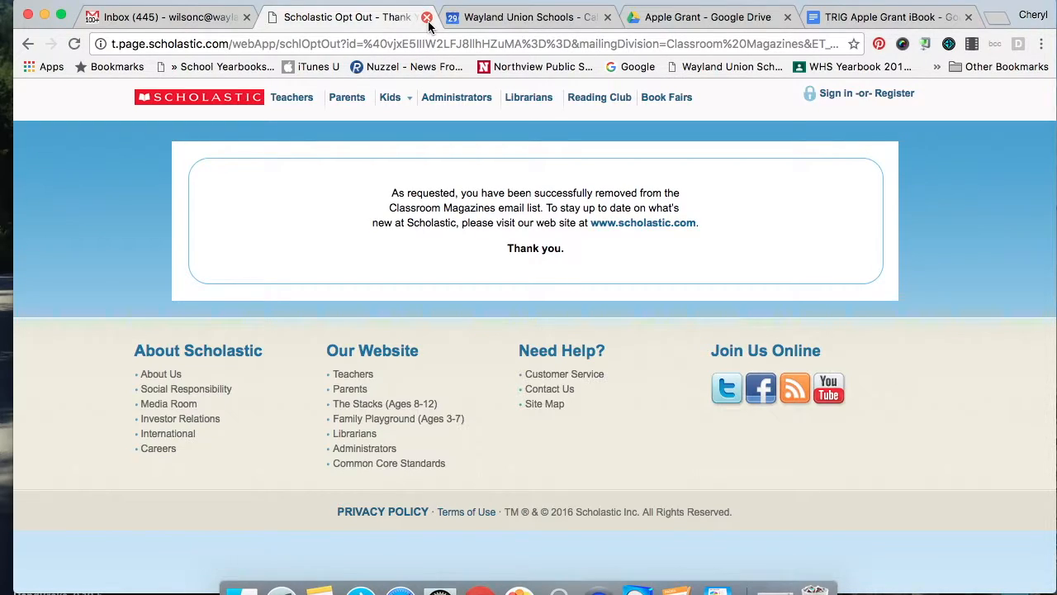
{"action": "mouse_move", "coordinate": [427, 16]}
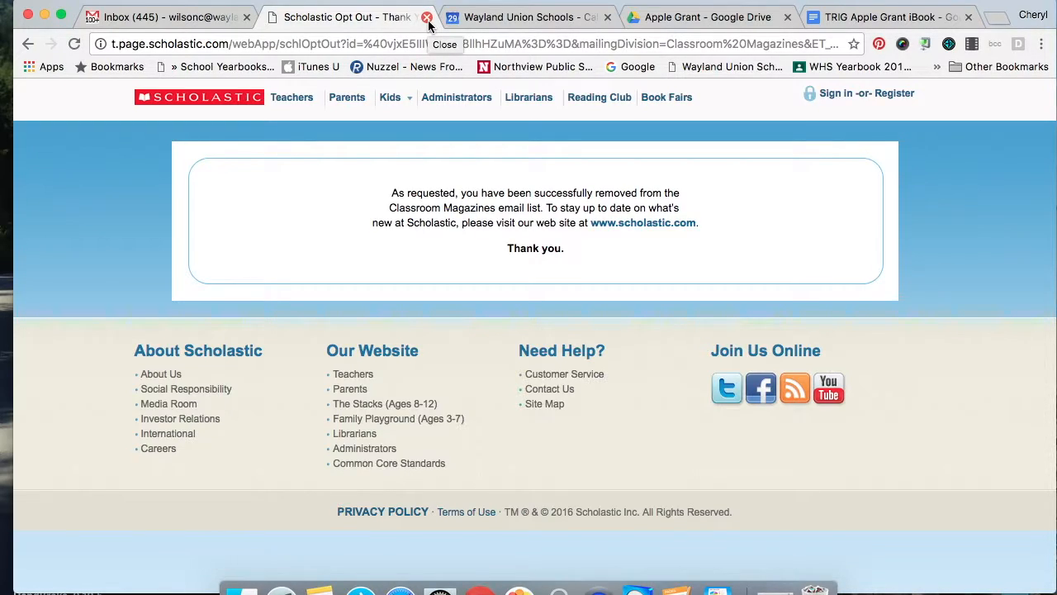
Step: Close the Scholastic page, then pop out the Education Dive: Higher Ed email to its footer
{"action": "left_click", "coordinate": [427, 17]}
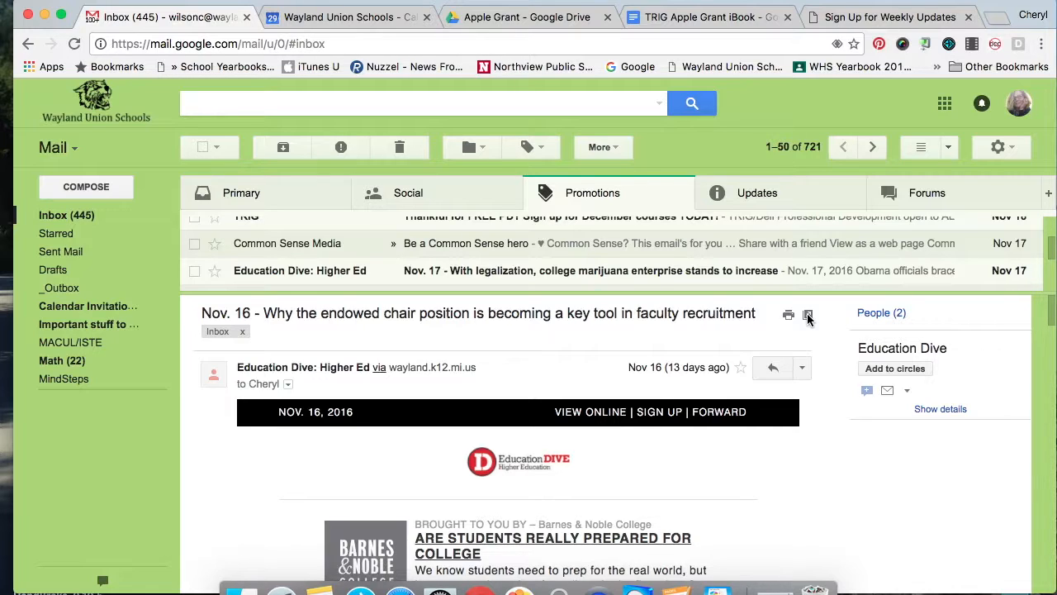
{"action": "left_click", "coordinate": [808, 315]}
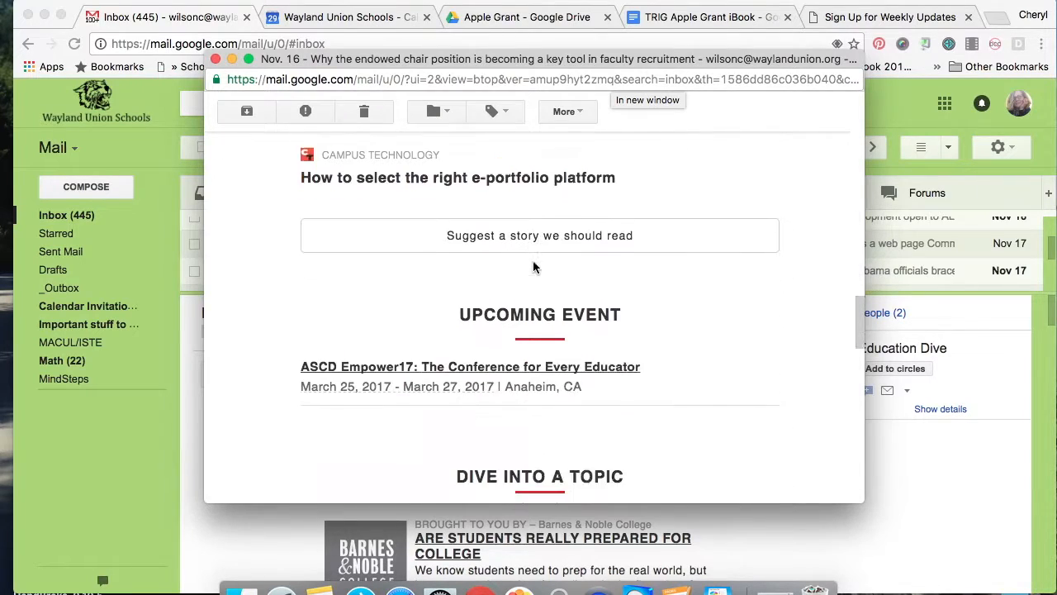
{"action": "scroll", "scroll_direction": "down", "scroll_amount": 3}
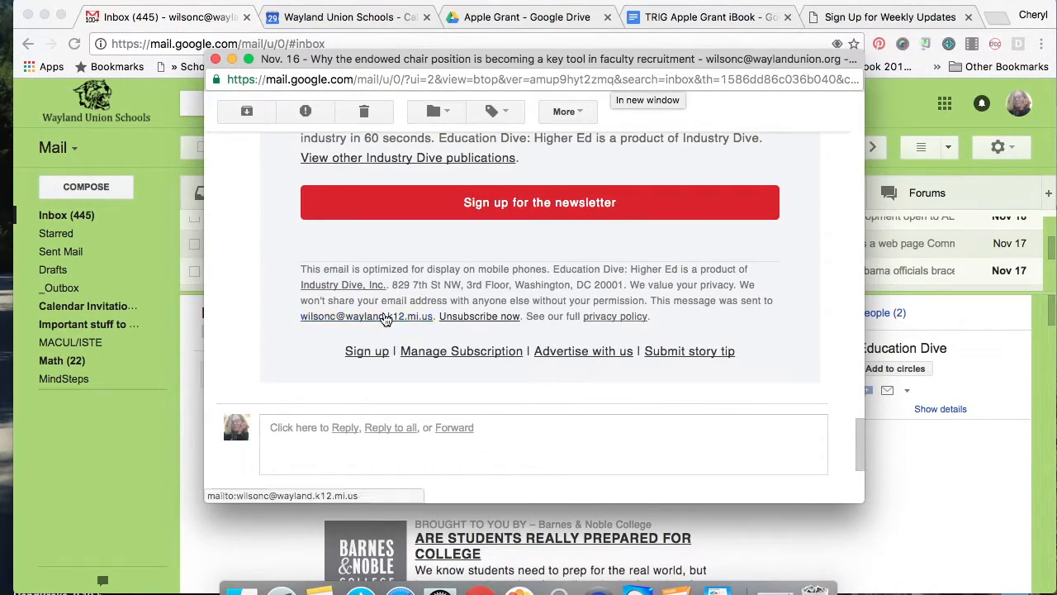
{"action": "mouse_move", "coordinate": [471, 355]}
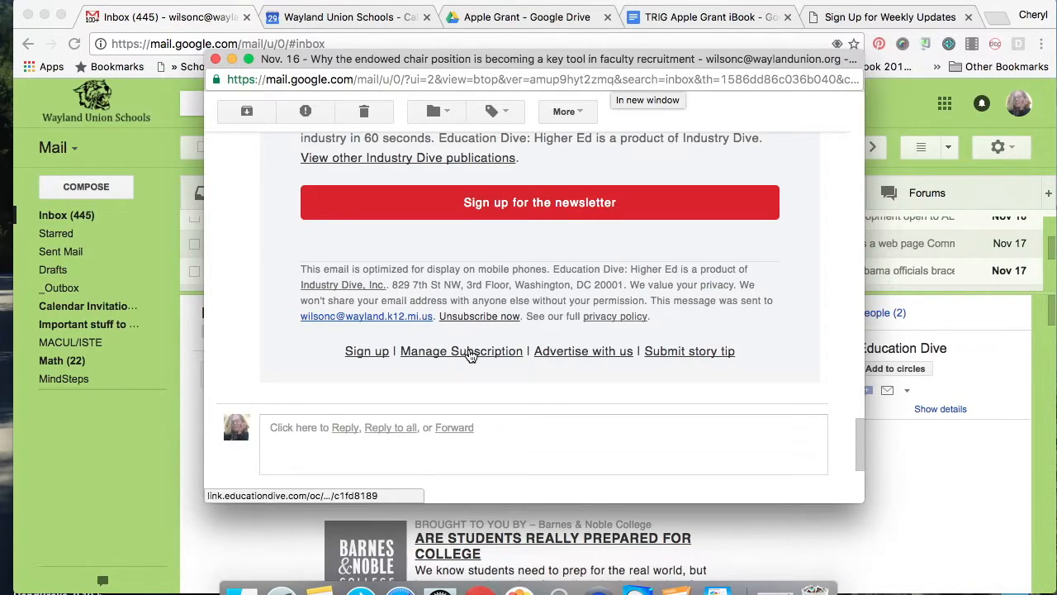
Step: Turn off the daily Higher Ed roundup, turn on weekly K12, and save preferences
{"action": "left_click", "coordinate": [461, 350]}
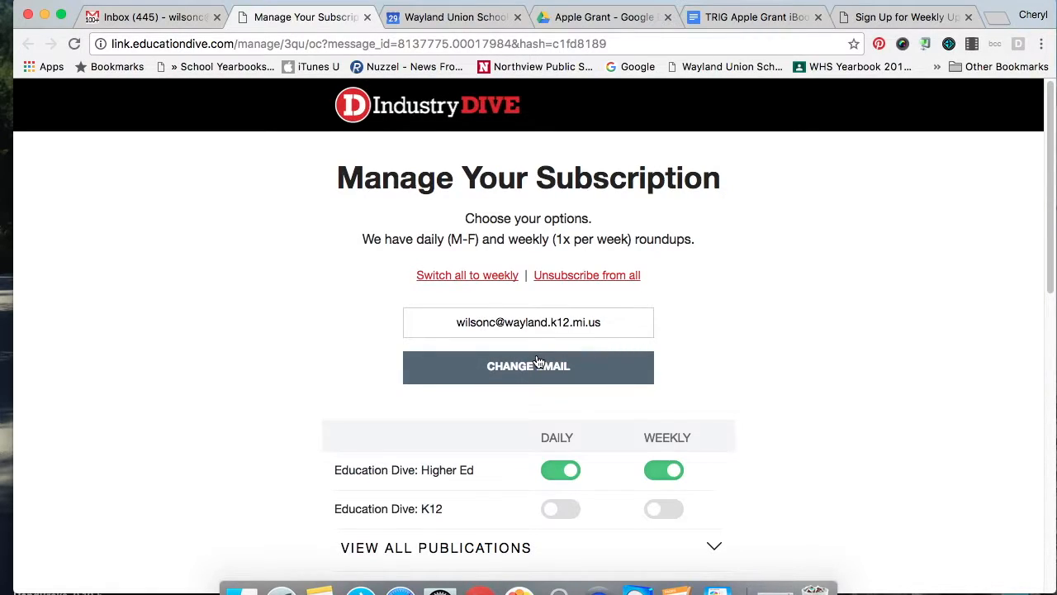
{"action": "mouse_move", "coordinate": [578, 347]}
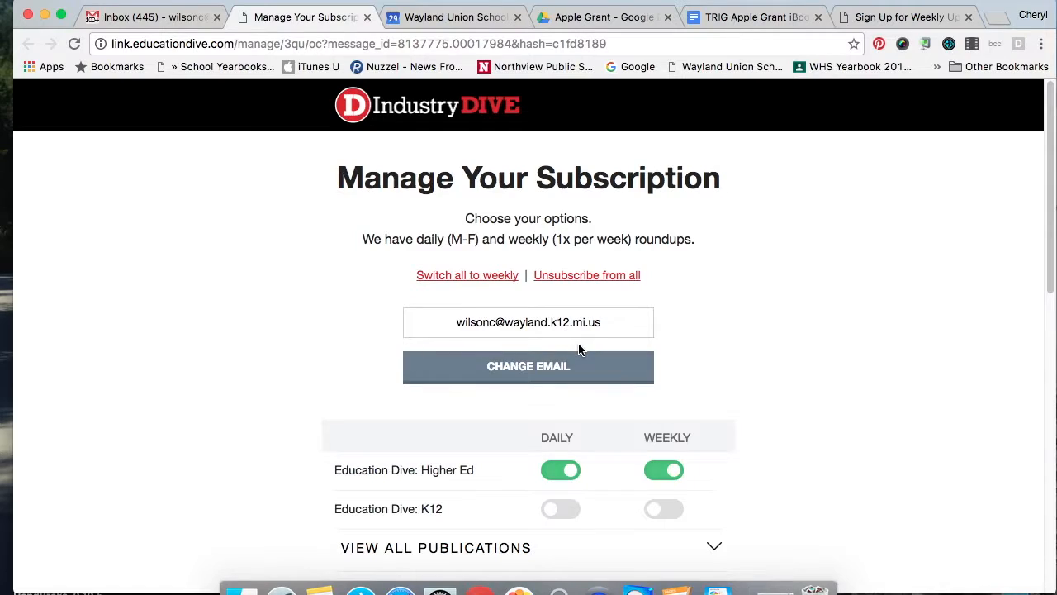
{"action": "scroll", "scroll_direction": "down", "scroll_amount": 3}
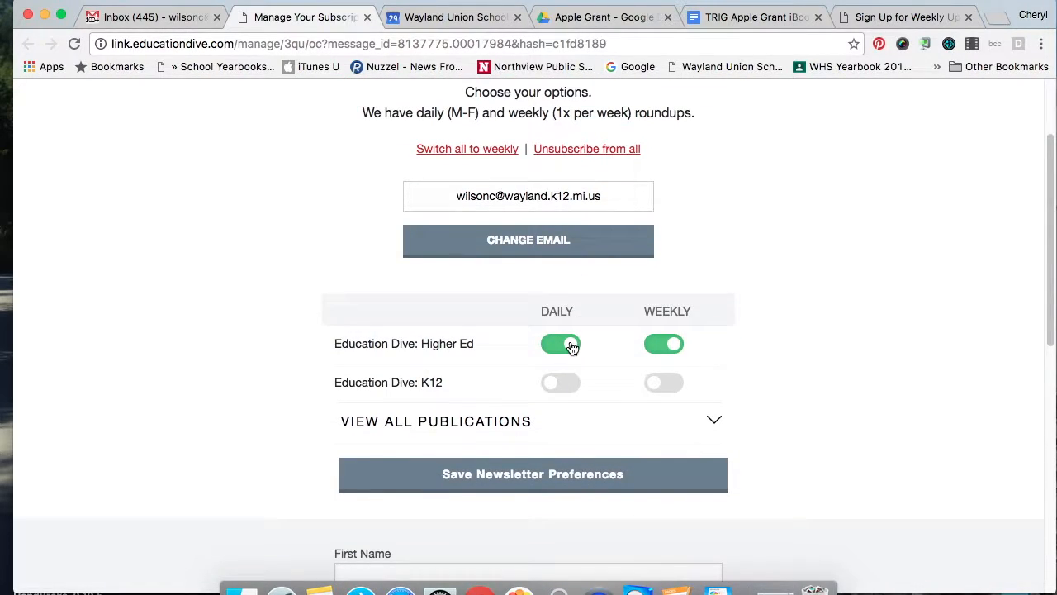
{"action": "left_click", "coordinate": [561, 344]}
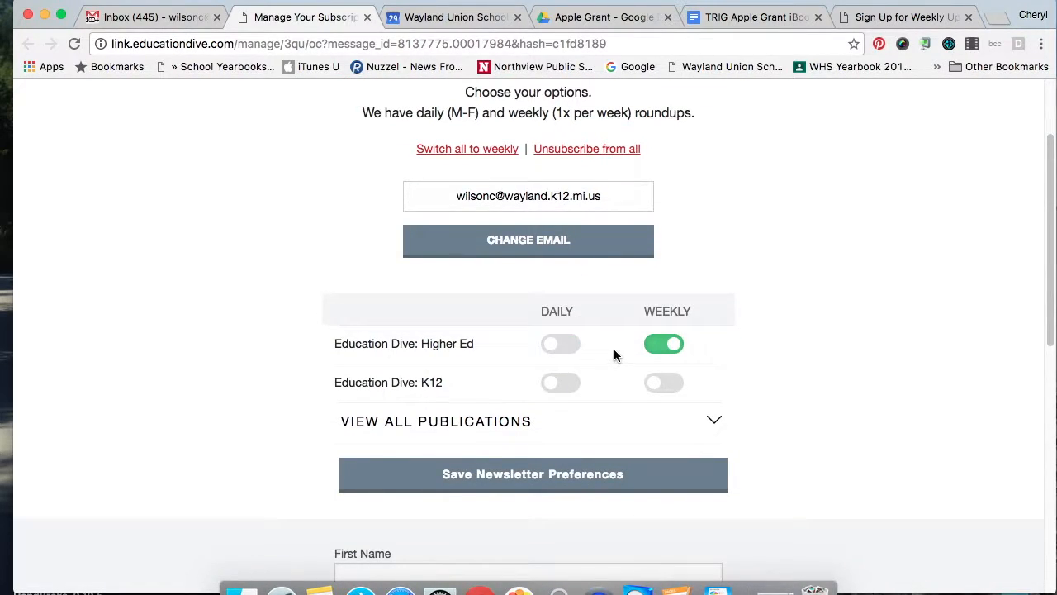
{"action": "mouse_move", "coordinate": [664, 382]}
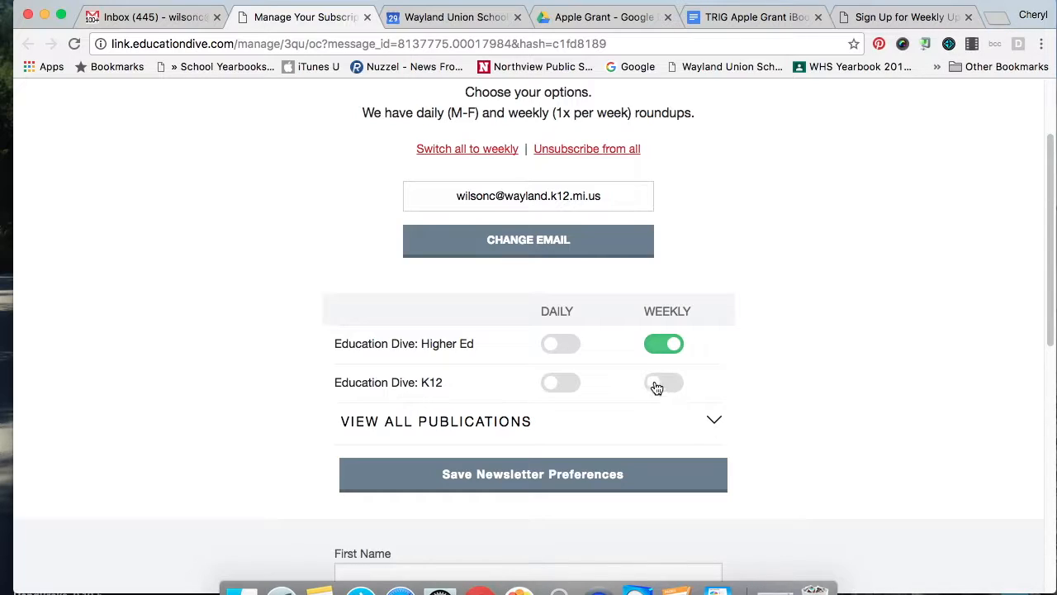
{"action": "left_click", "coordinate": [664, 382]}
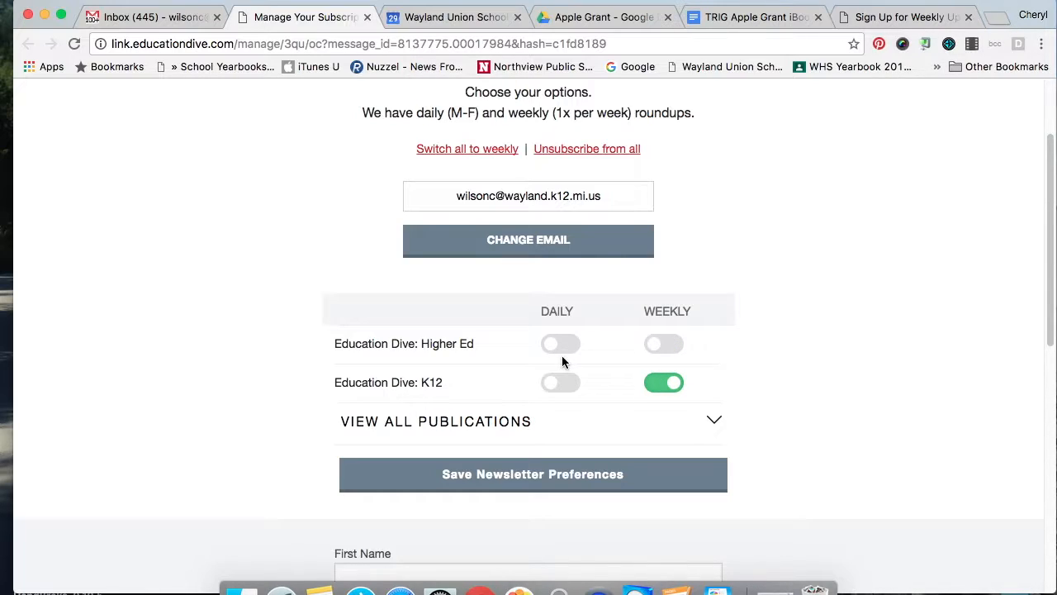
{"action": "mouse_move", "coordinate": [605, 366]}
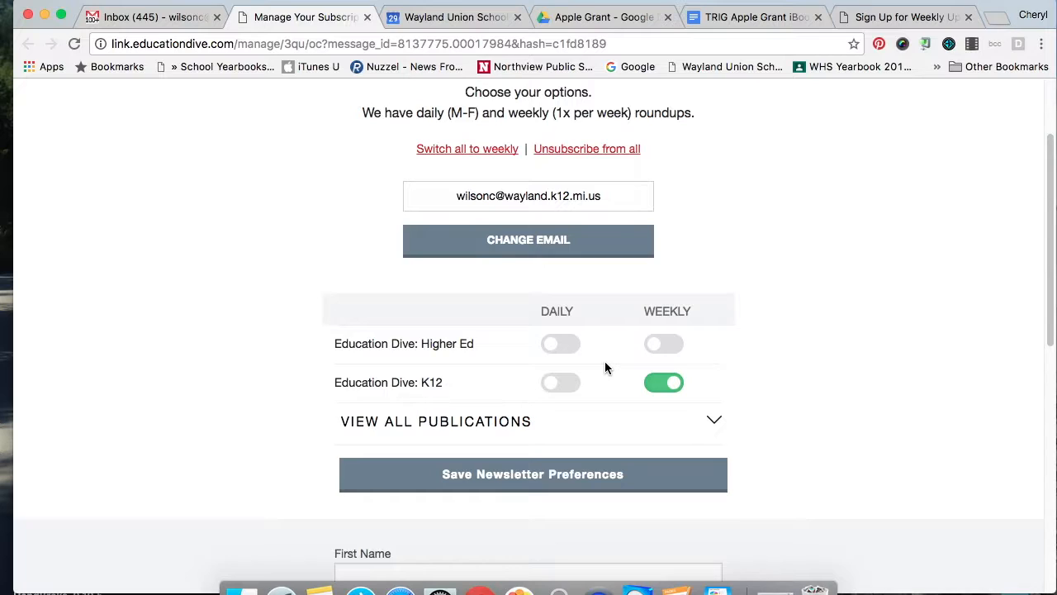
{"action": "scroll", "scroll_direction": "down", "scroll_amount": 3}
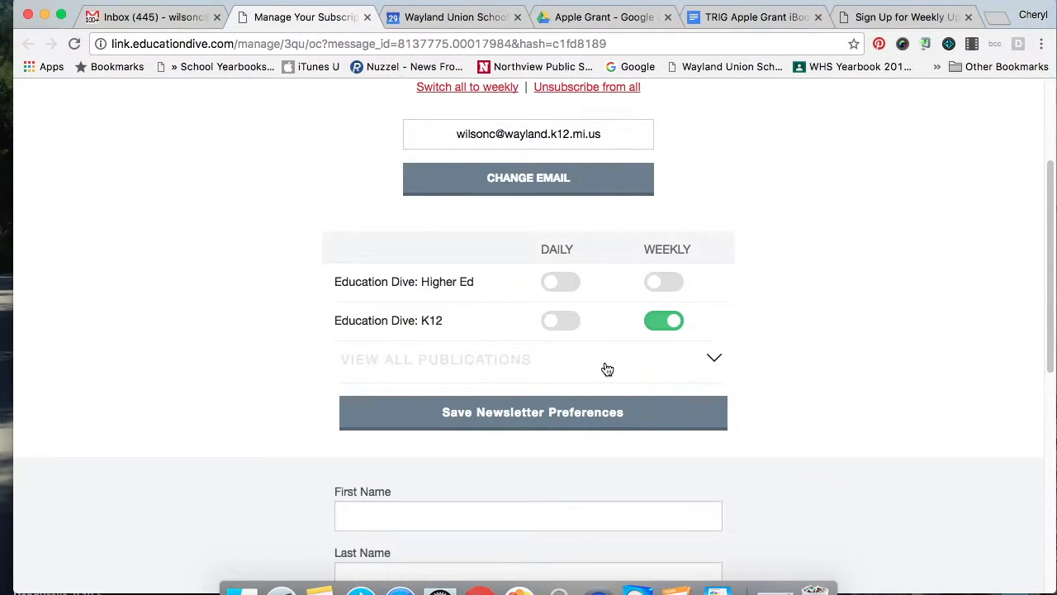
{"action": "scroll", "scroll_direction": "down", "scroll_amount": 3}
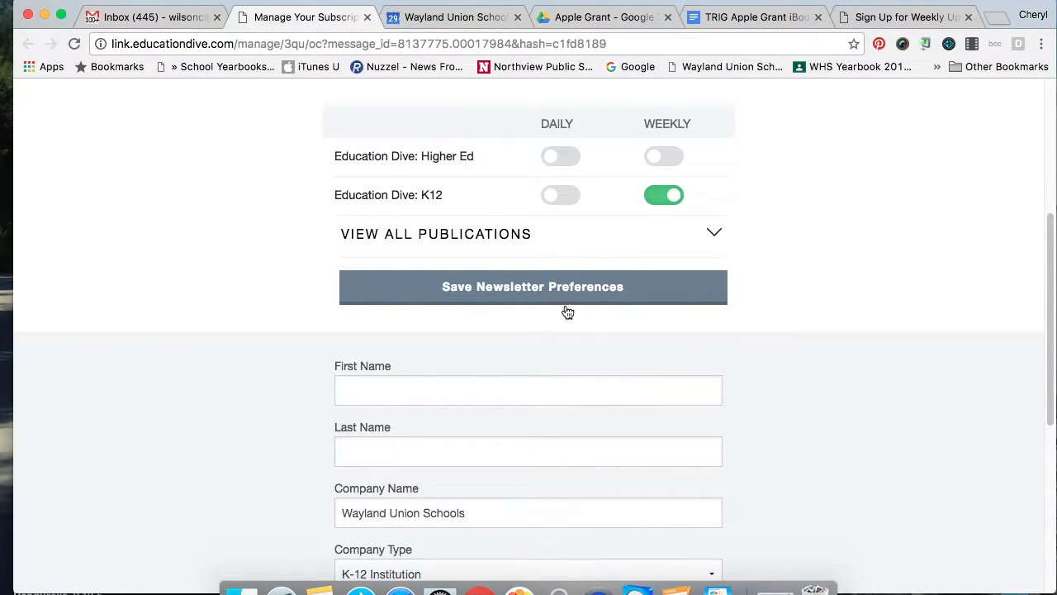
{"action": "left_click", "coordinate": [532, 287]}
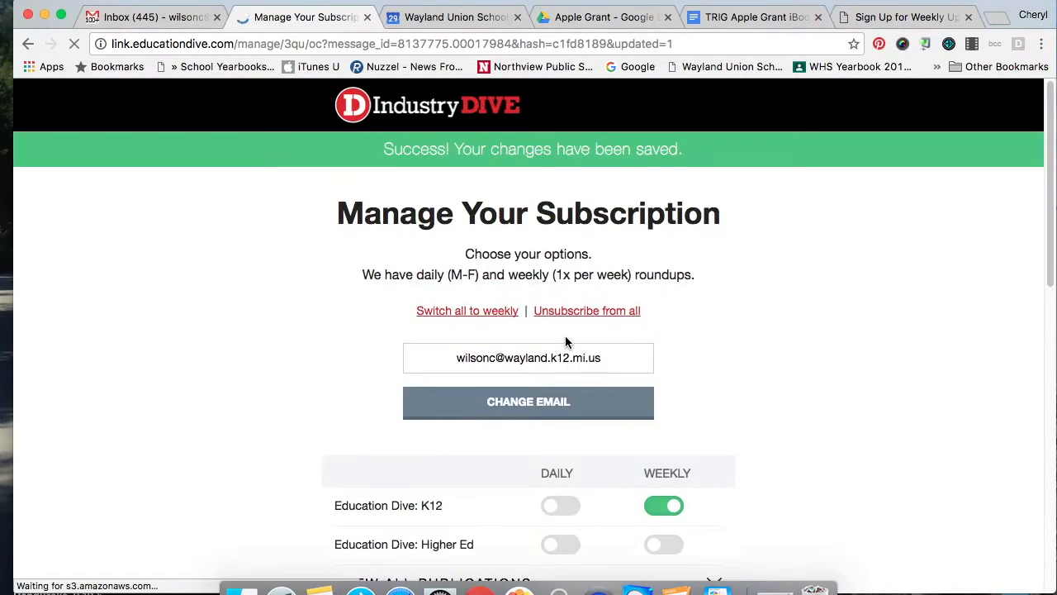
Step: Change the subscription email to the waylandunion.org address and verify the updated Email field
{"action": "scroll", "scroll_direction": "down", "scroll_amount": 3}
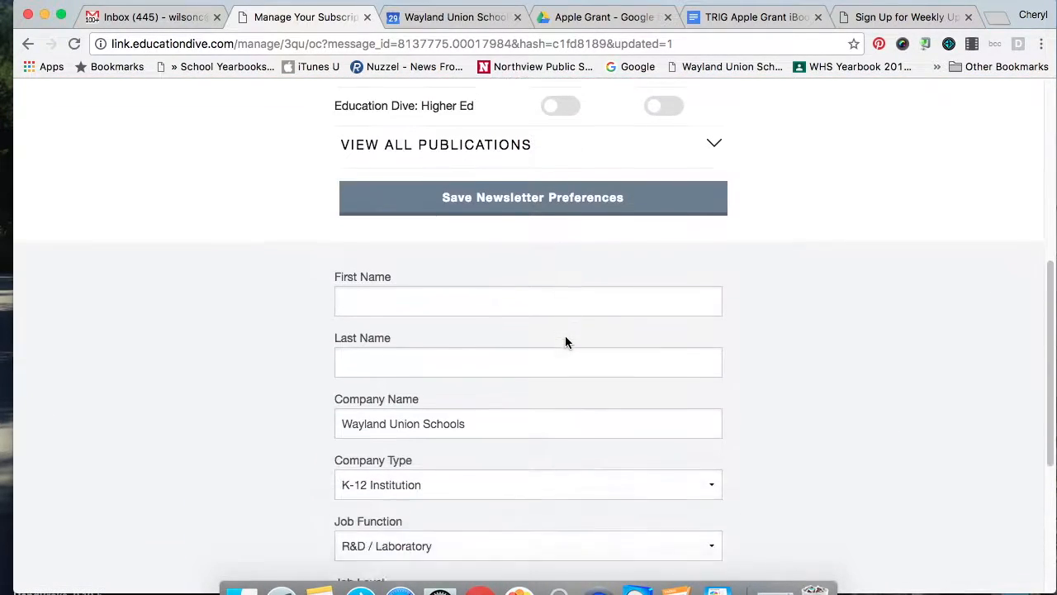
{"action": "scroll", "scroll_direction": "down", "scroll_amount": 3}
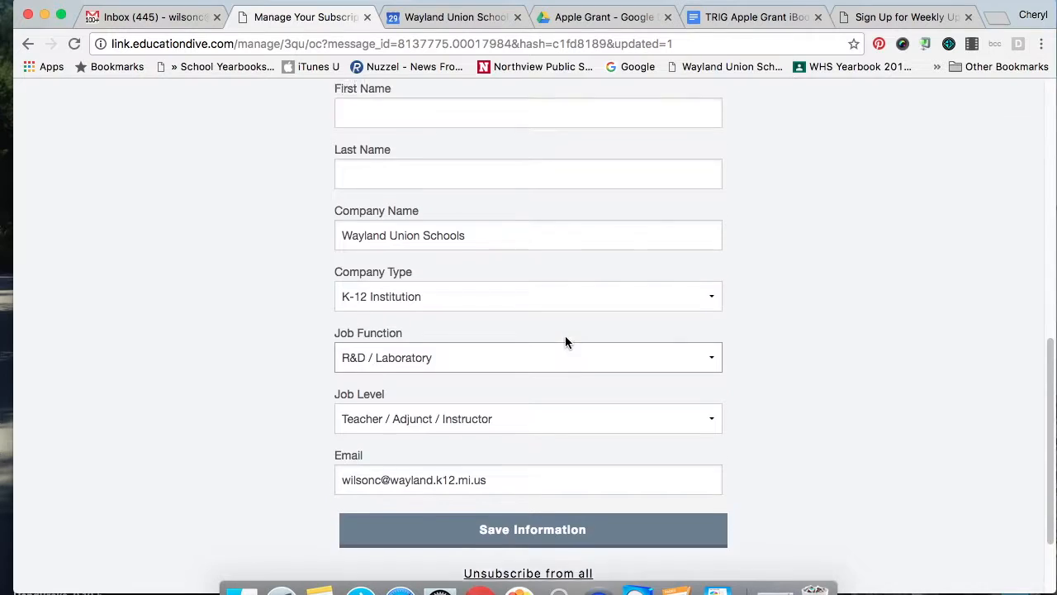
{"action": "scroll", "scroll_direction": "up", "scroll_amount": 3}
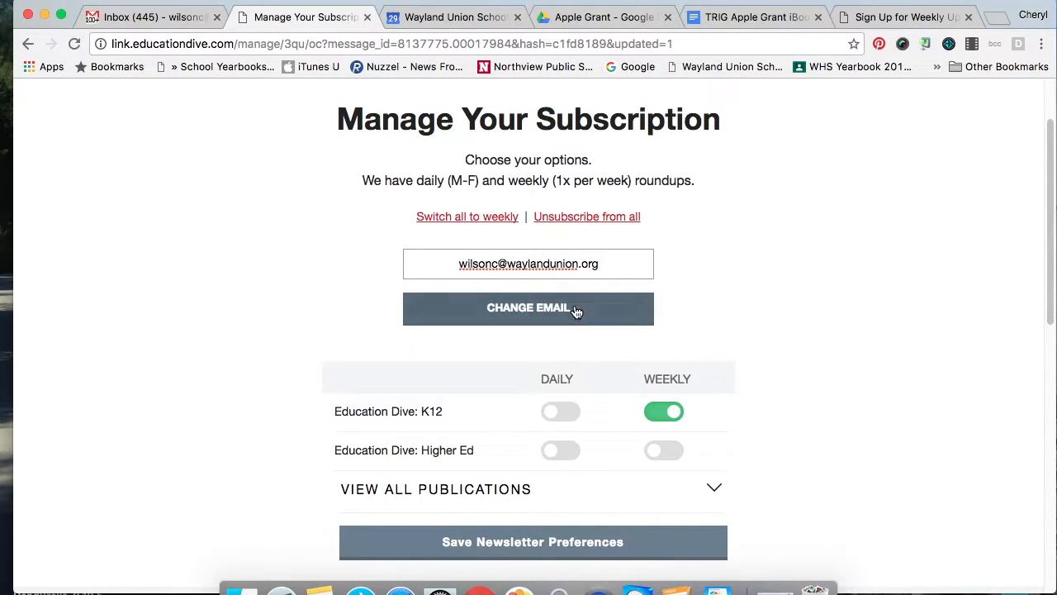
{"action": "left_click", "coordinate": [532, 542]}
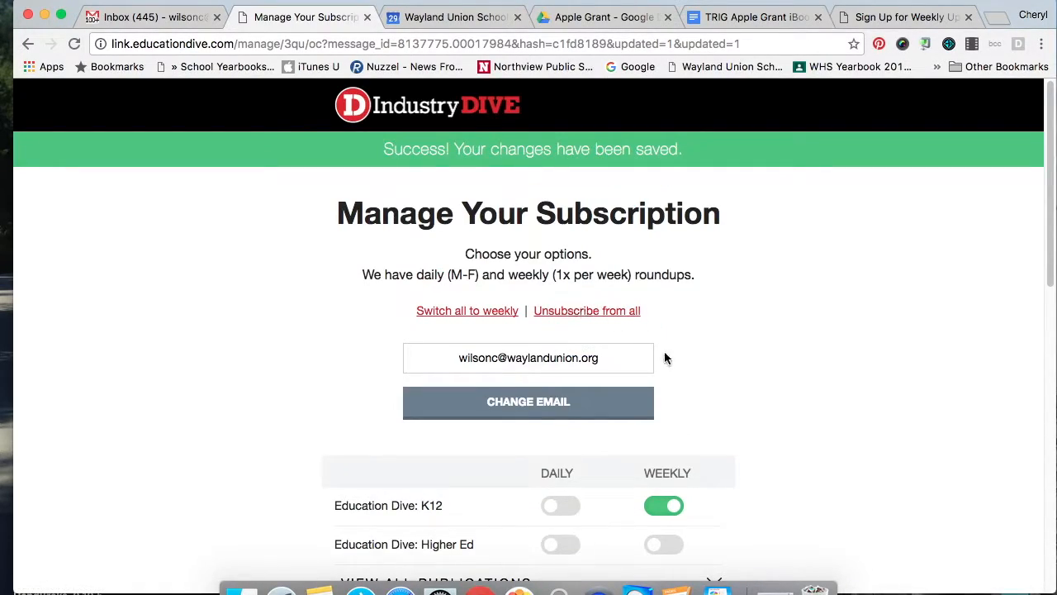
{"action": "scroll", "scroll_direction": "down", "scroll_amount": 3}
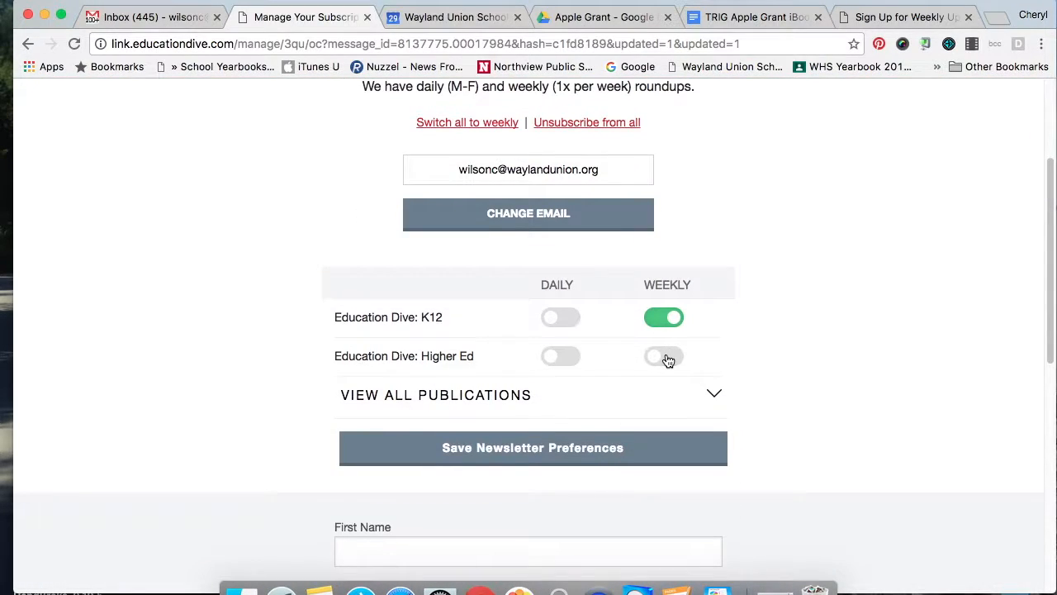
{"action": "scroll", "scroll_direction": "down", "scroll_amount": 3}
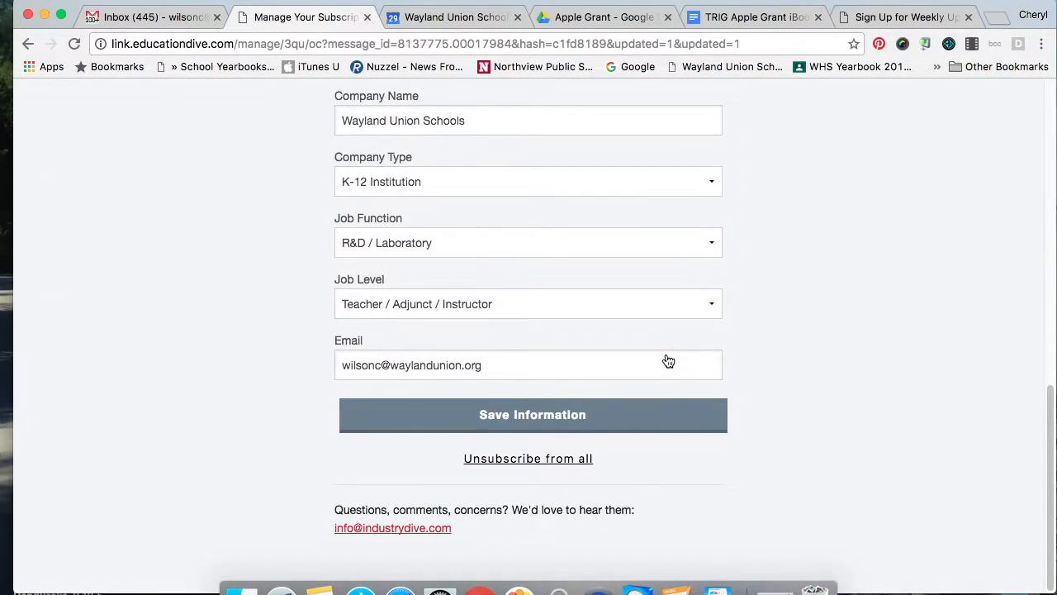